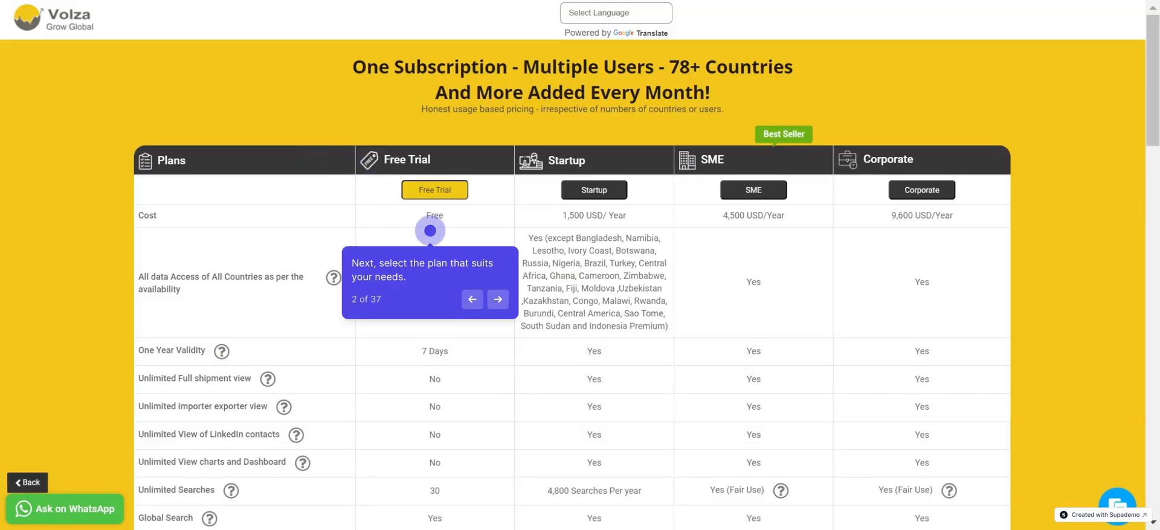
Choose the Free Trial plan and sign up a new Volza account with name and email
{"action": "left_click", "coordinate": [497, 300]}
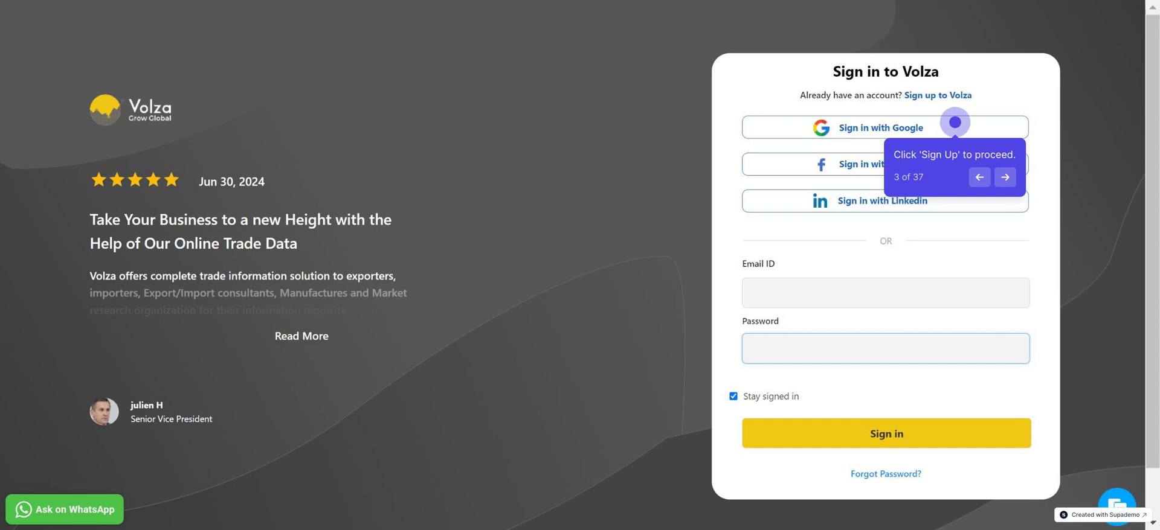
{"action": "left_click", "coordinate": [1005, 176]}
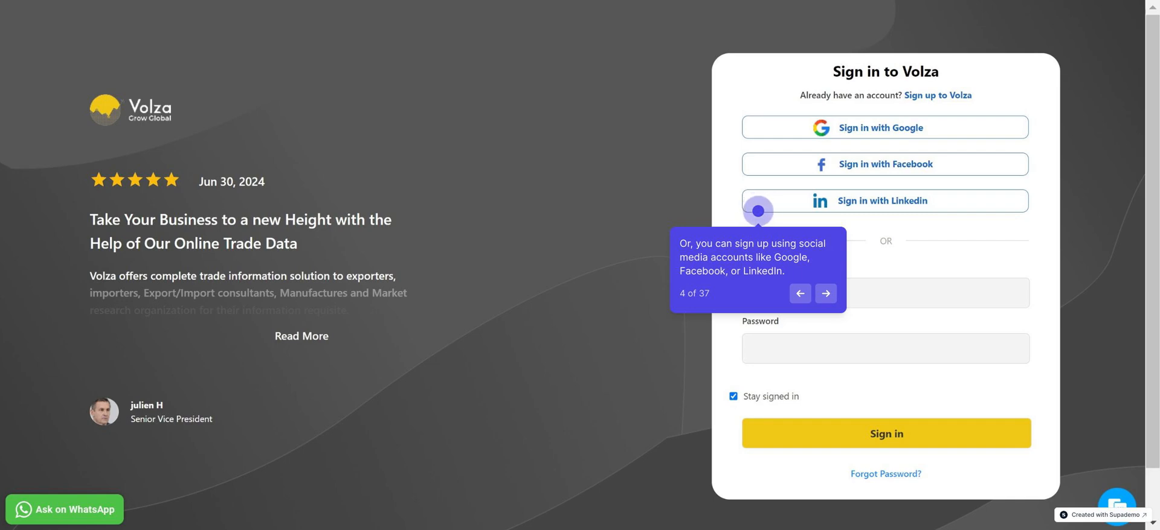
{"action": "left_click", "coordinate": [826, 293]}
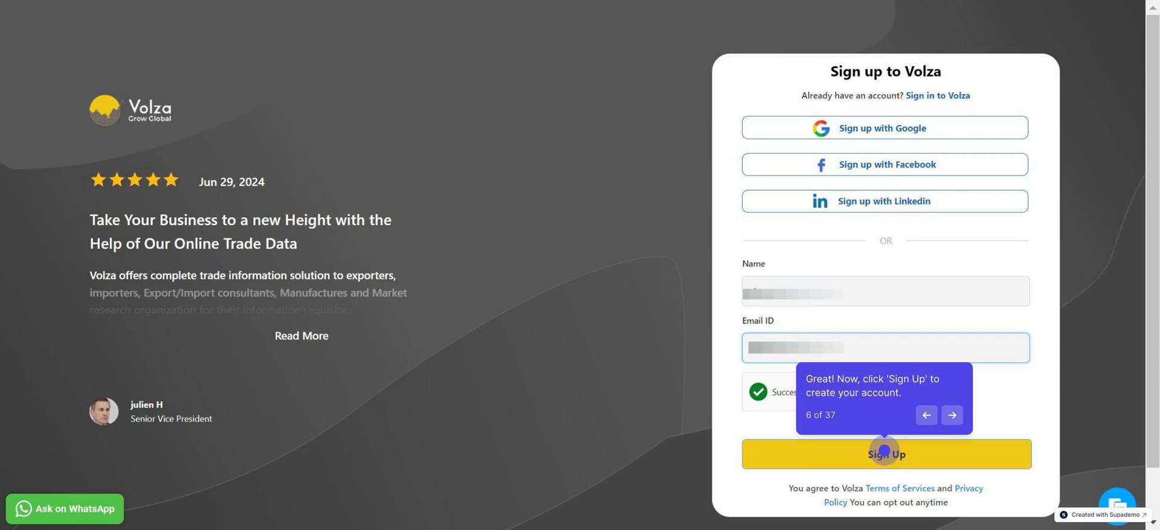
{"action": "left_click", "coordinate": [886, 455]}
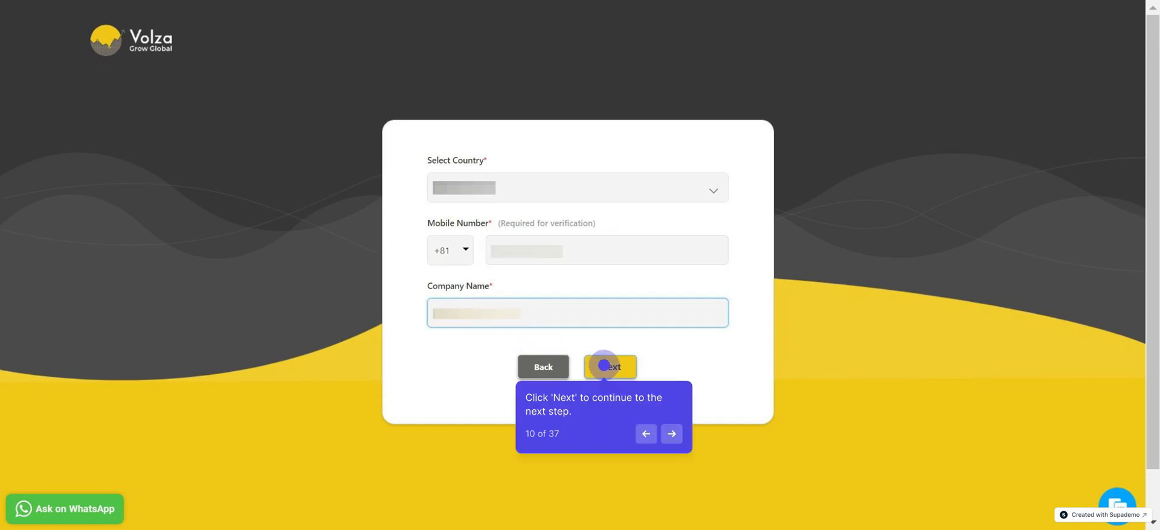
Submit country, mobile and company, then answer Export & Import with Green Coffee as product
{"action": "left_click", "coordinate": [609, 368]}
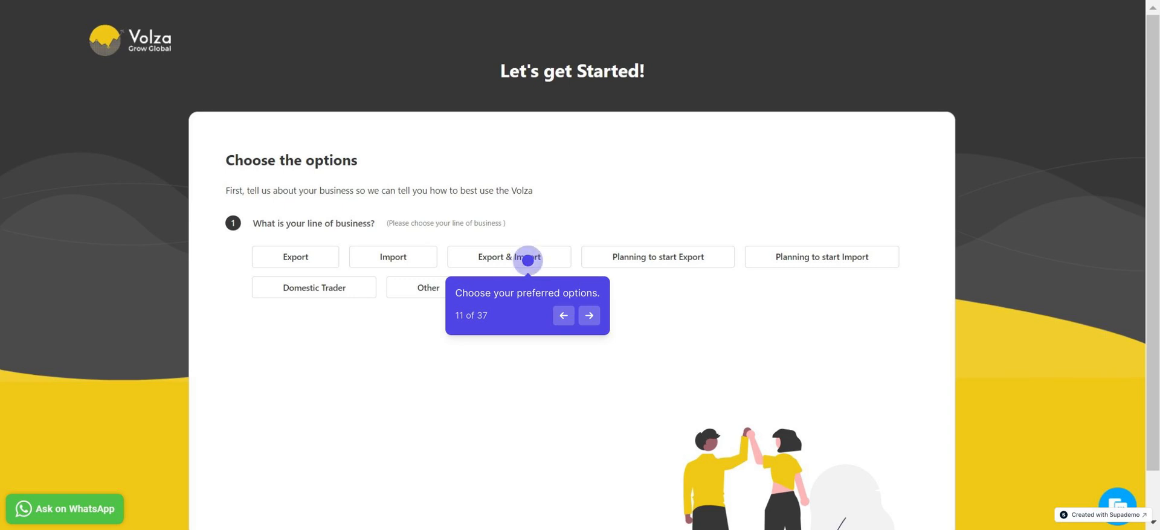
{"action": "left_click", "coordinate": [510, 256]}
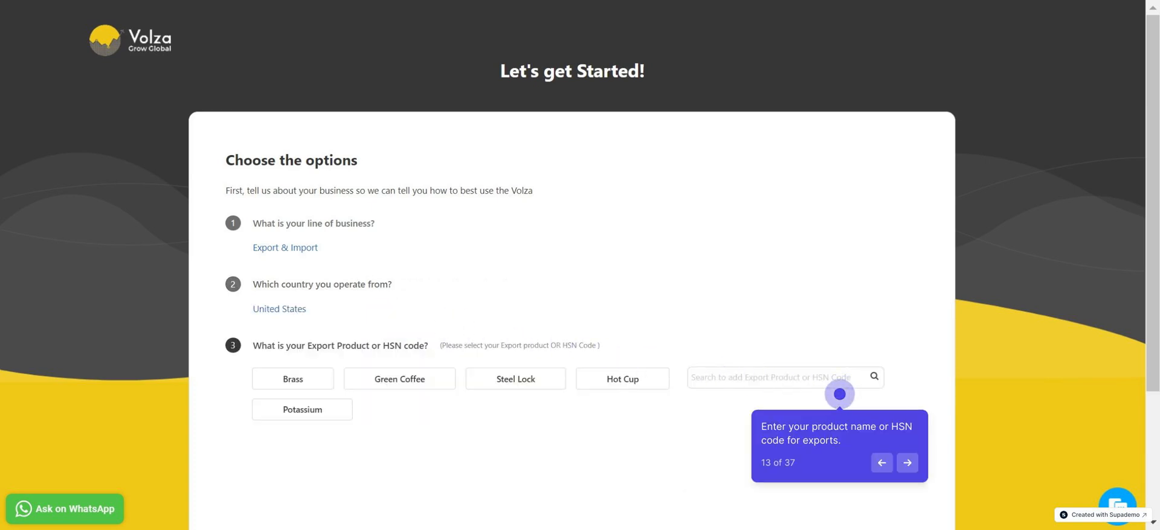
{"action": "left_click", "coordinate": [400, 379]}
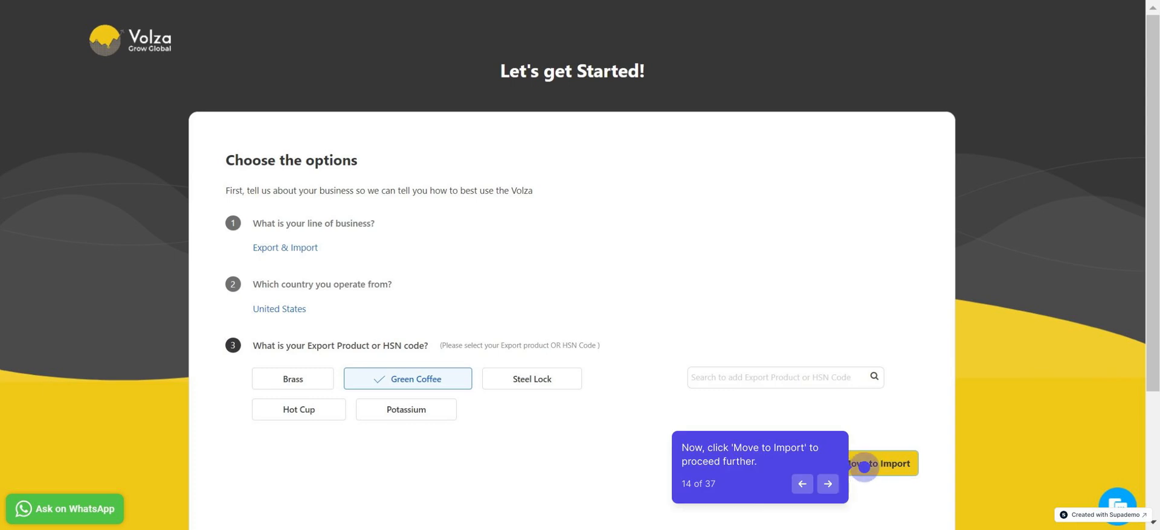
{"action": "left_click", "coordinate": [878, 464]}
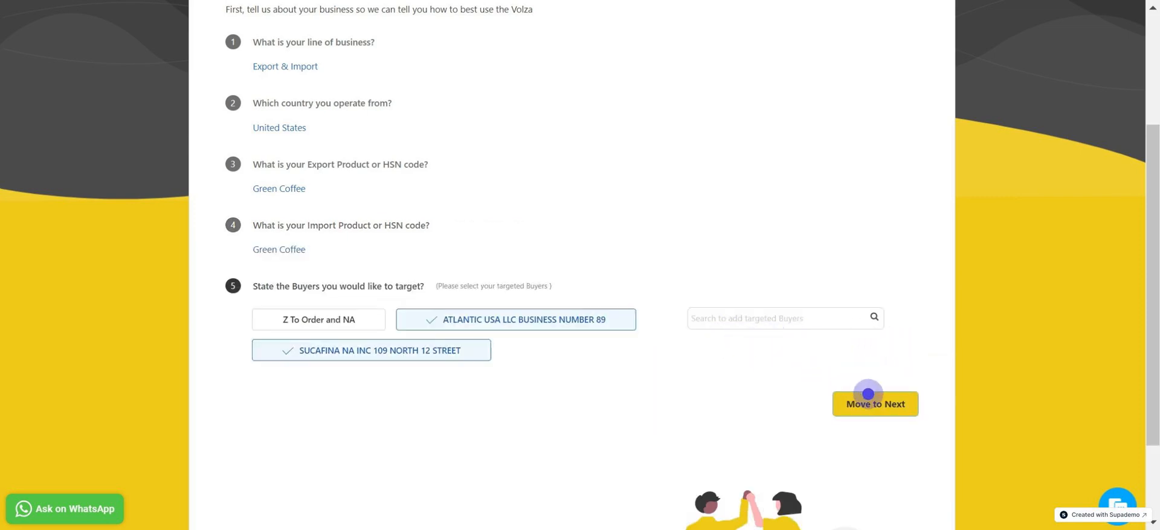
Confirm target buyers and suppliers, answer Immediately and Free budget, and finish the questionnaire
{"action": "left_click", "coordinate": [875, 403]}
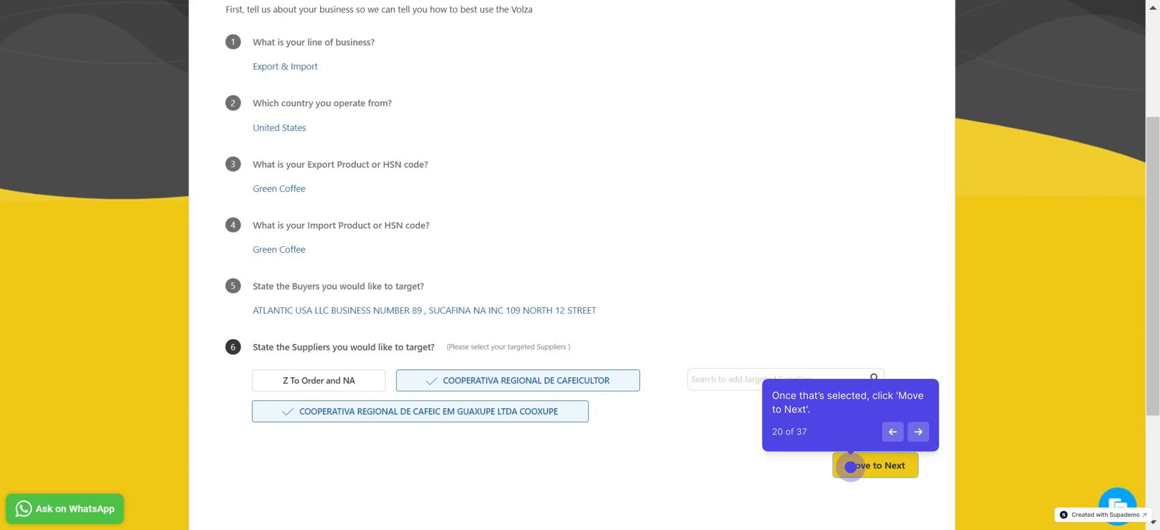
{"action": "left_click", "coordinate": [874, 465]}
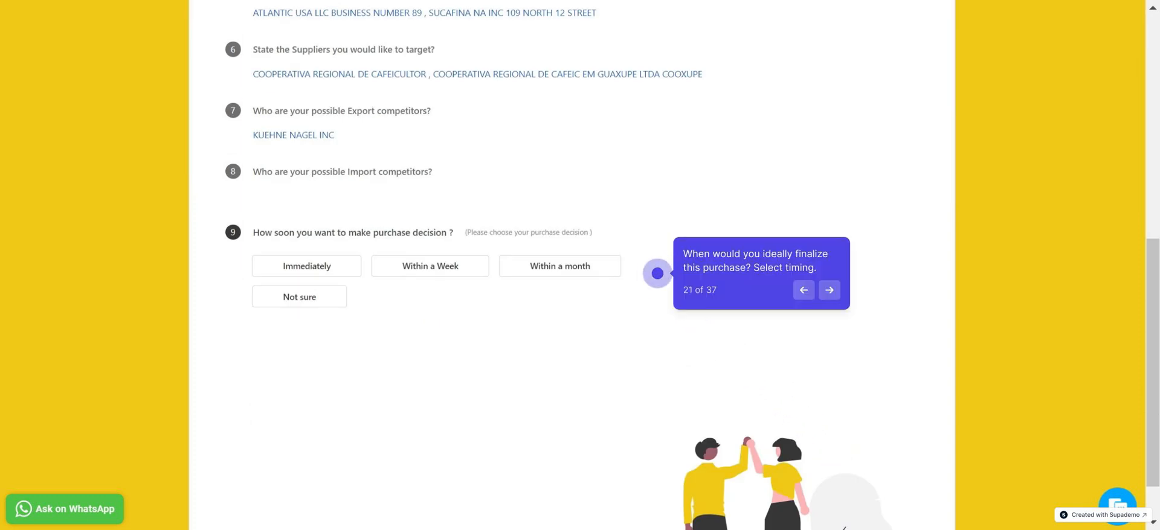
{"action": "left_click", "coordinate": [306, 266]}
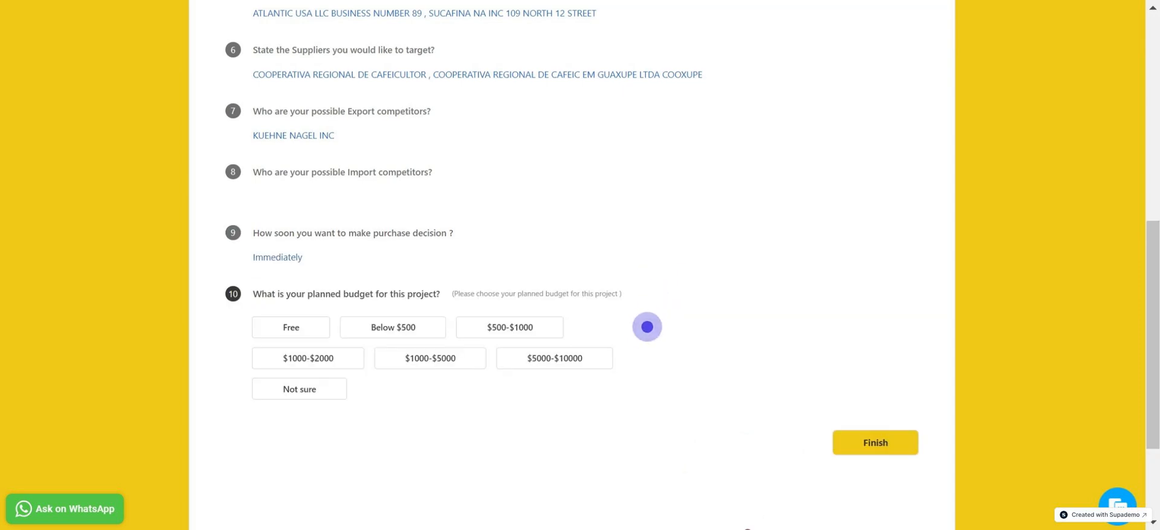
{"action": "left_click", "coordinate": [290, 327]}
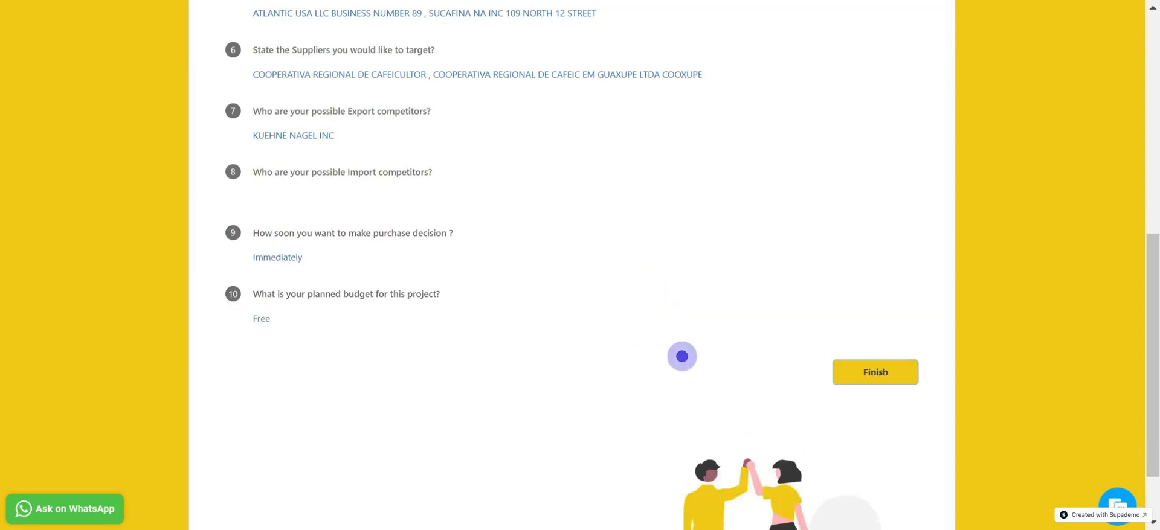
{"action": "left_click", "coordinate": [875, 373]}
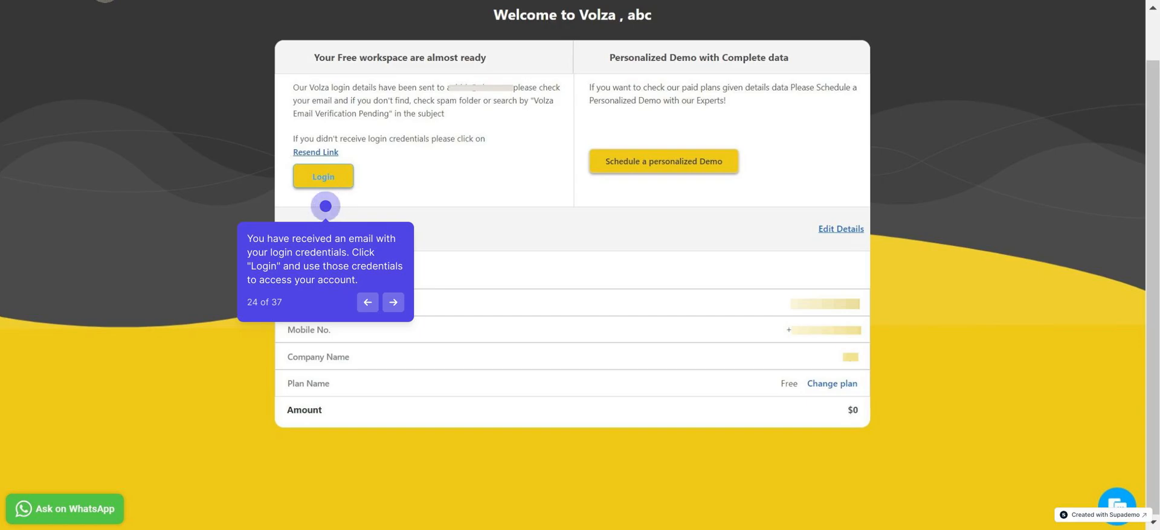
Sign in, reset the password via Forgot Password and save a new one to reach the dashboard
{"action": "left_click", "coordinate": [323, 176]}
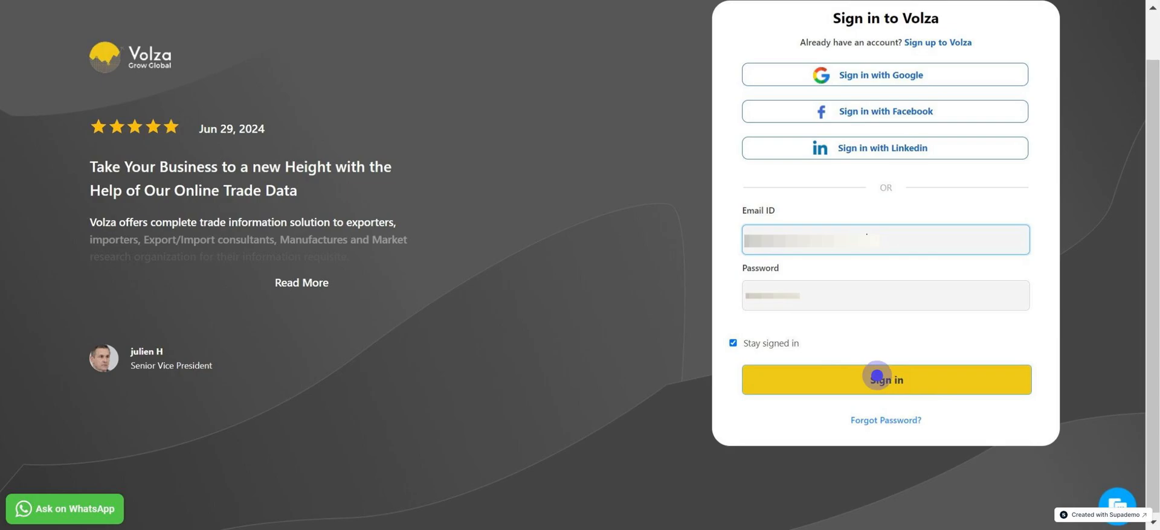
{"action": "left_click", "coordinate": [884, 421]}
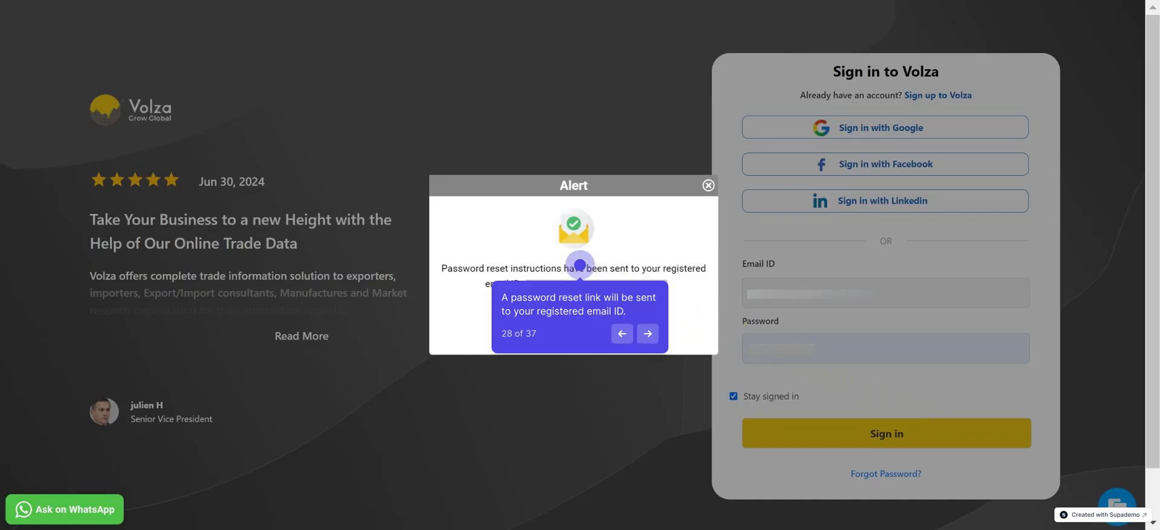
{"action": "left_click", "coordinate": [646, 334]}
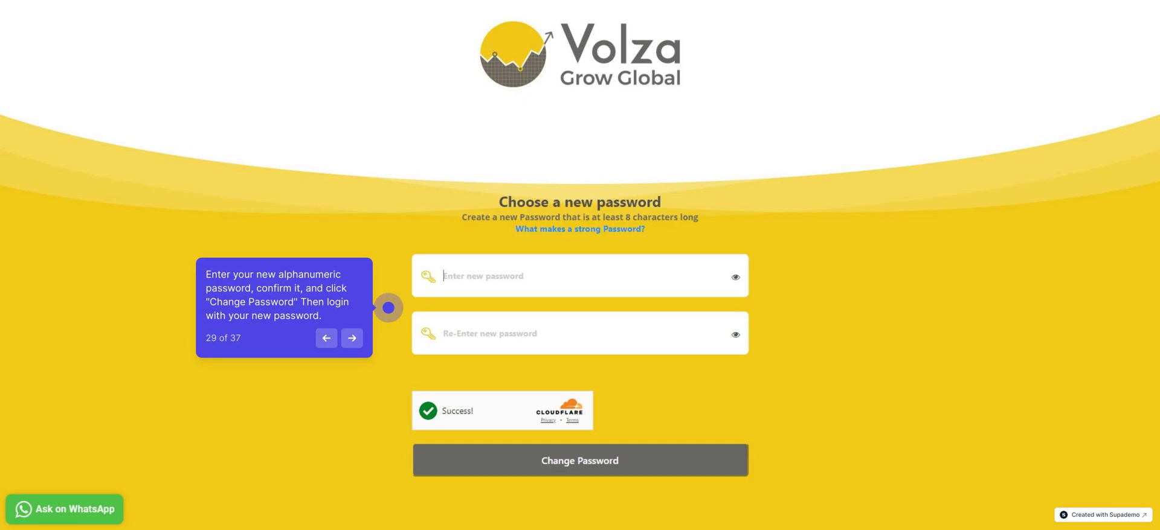
{"action": "left_click", "coordinate": [579, 460]}
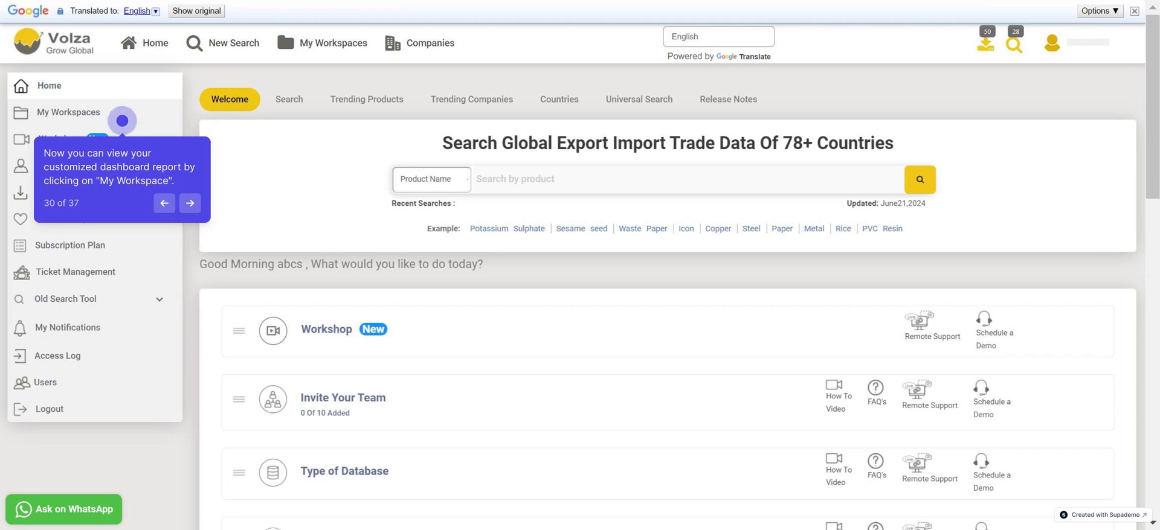
Open the Green Coffee workspace from My Workspaces and review its shipper summary and top shipper/consignee charts
{"action": "left_click", "coordinate": [190, 203]}
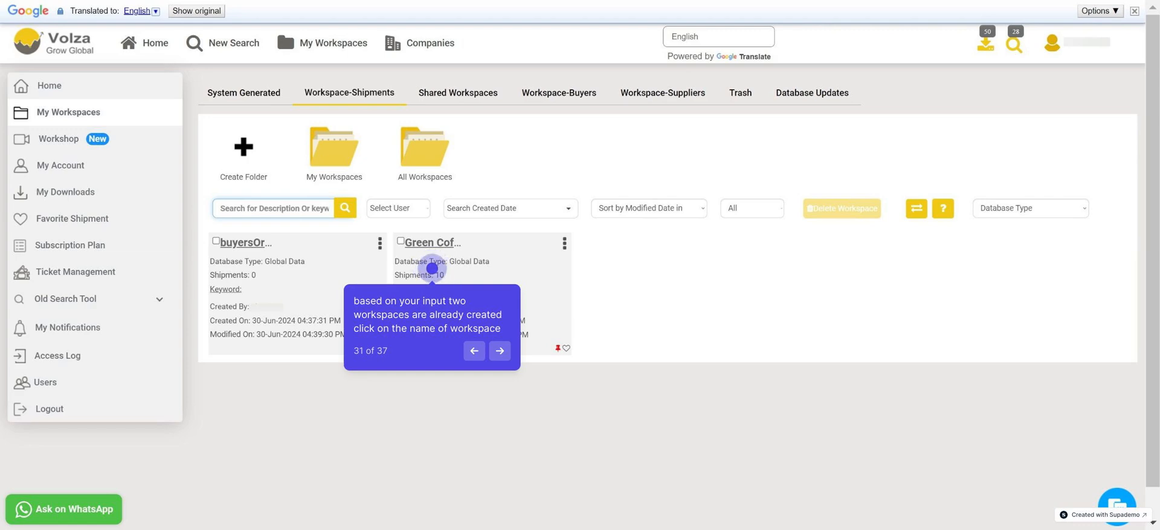
{"action": "left_click", "coordinate": [430, 243]}
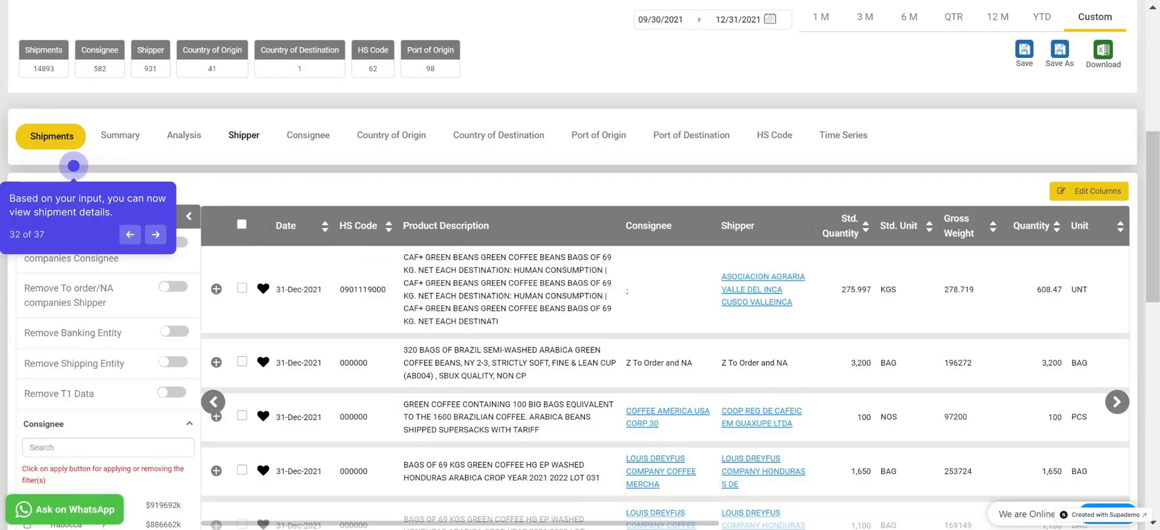
{"action": "left_click", "coordinate": [243, 135]}
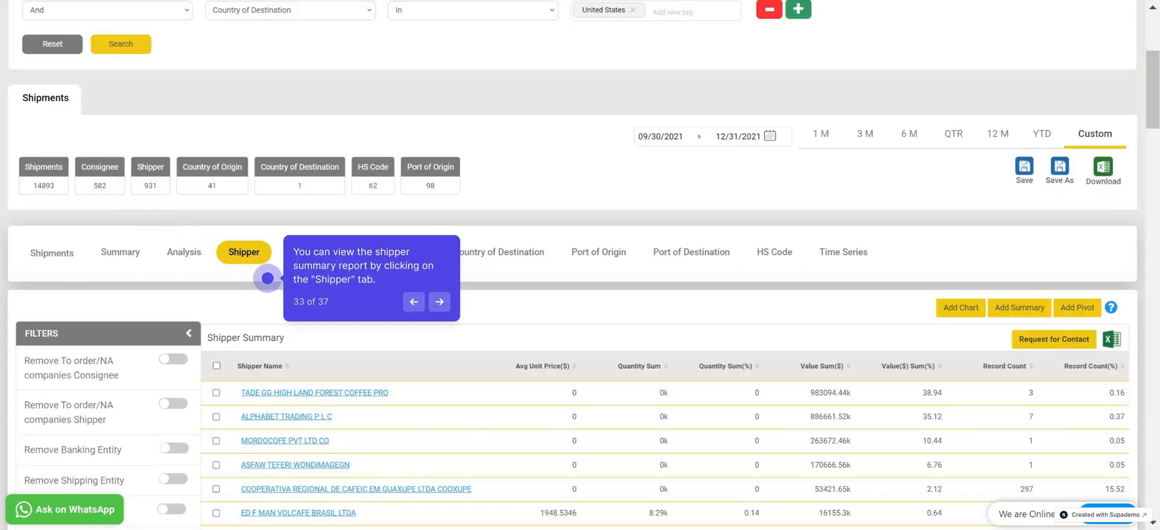
{"action": "left_click", "coordinate": [439, 302]}
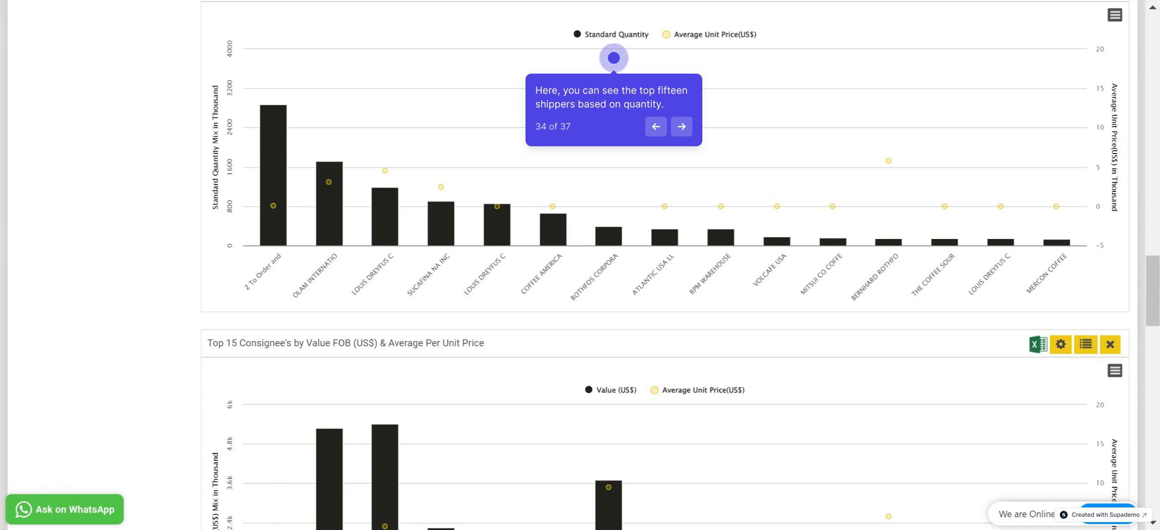
{"action": "scroll", "scroll_direction": "down", "scroll_amount": 3}
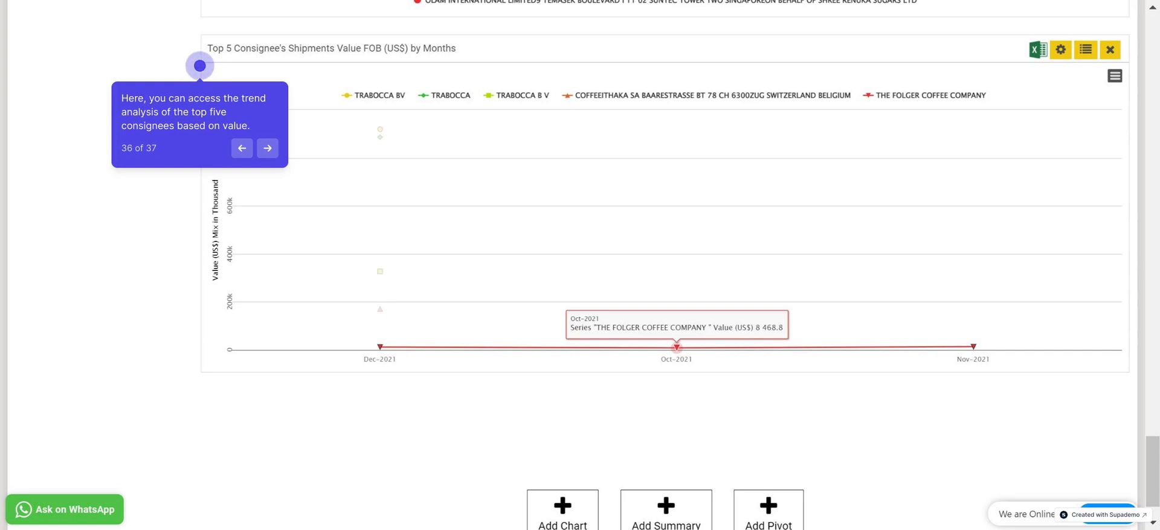
{"action": "left_click", "coordinate": [267, 148]}
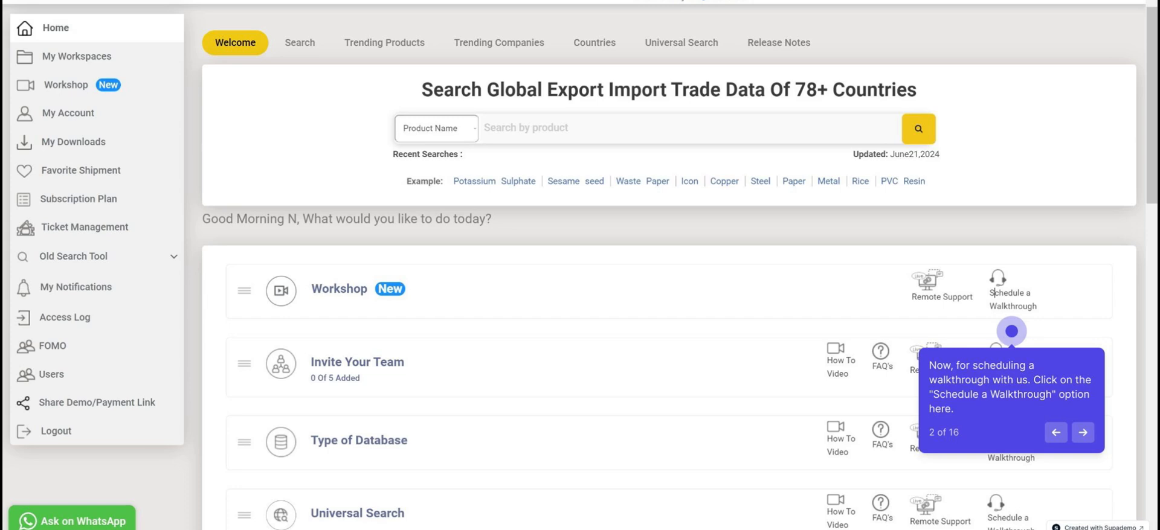
Schedule a 45-minute walkthrough for 28 Jun 2024 with contact details and topic 'Import data of US'
{"action": "left_click", "coordinate": [1012, 289]}
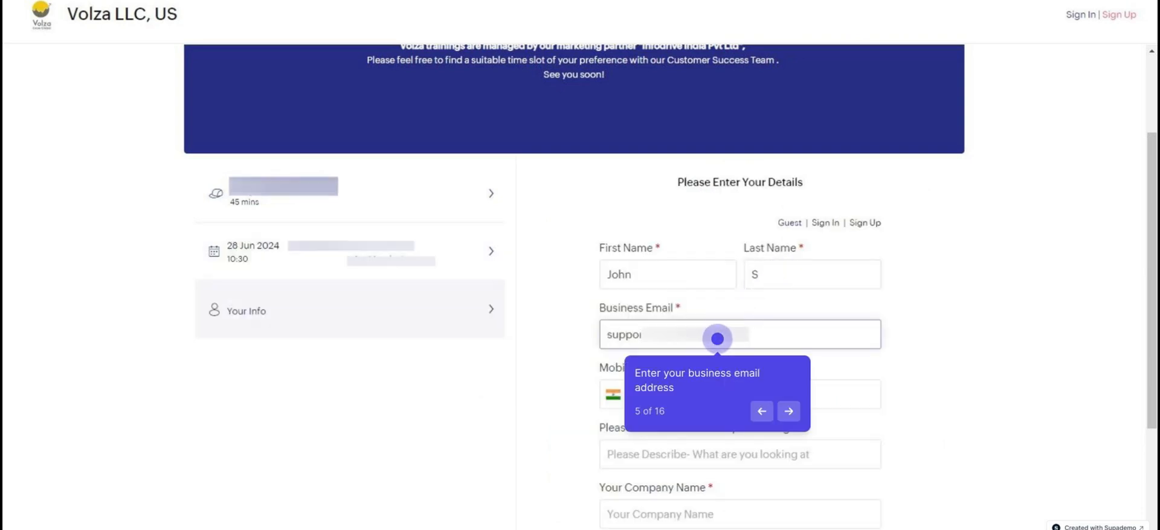
{"action": "left_click", "coordinate": [788, 411]}
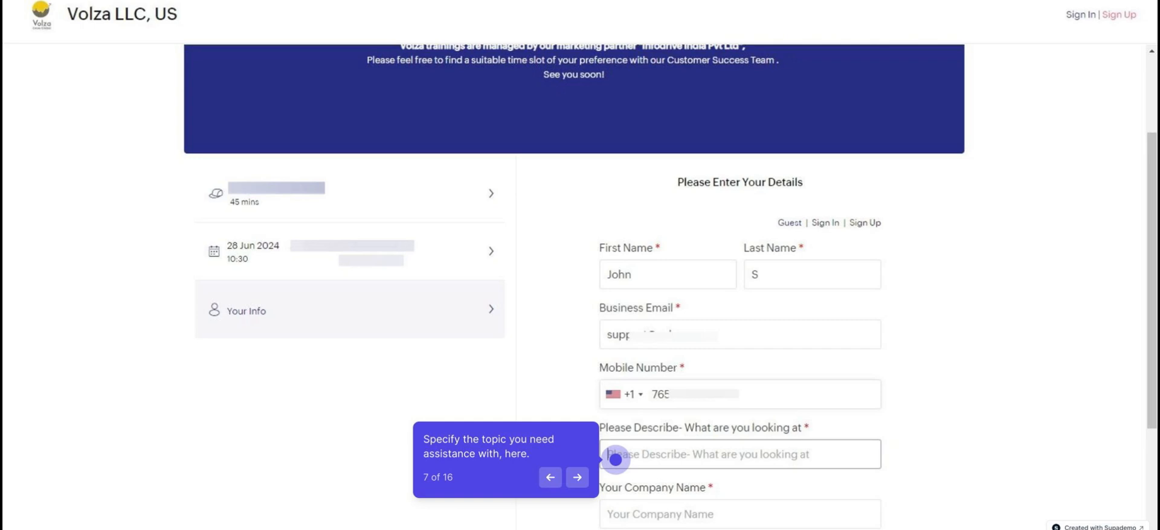
{"action": "left_click", "coordinate": [577, 477]}
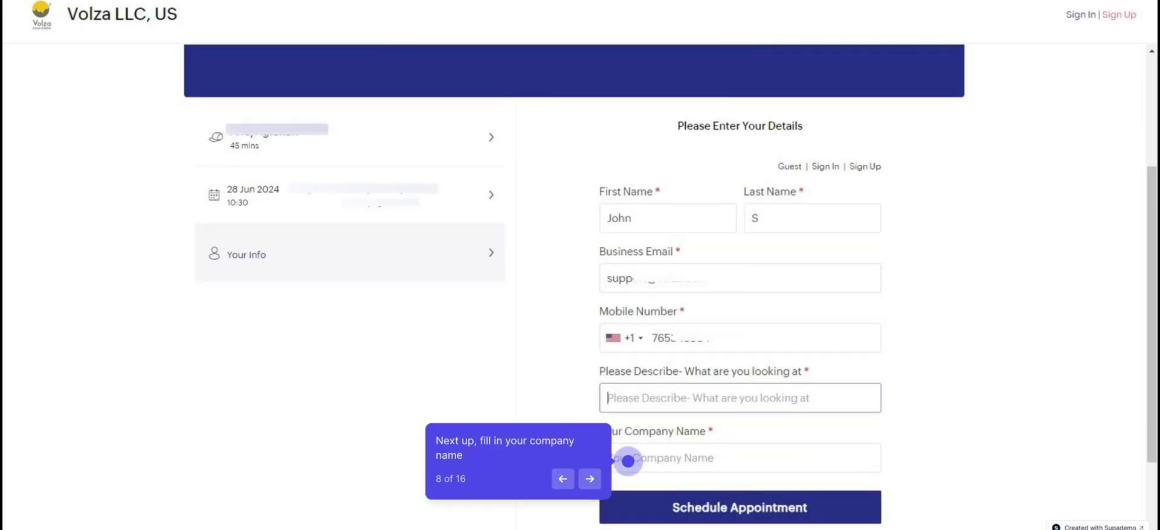
{"action": "left_click", "coordinate": [590, 479]}
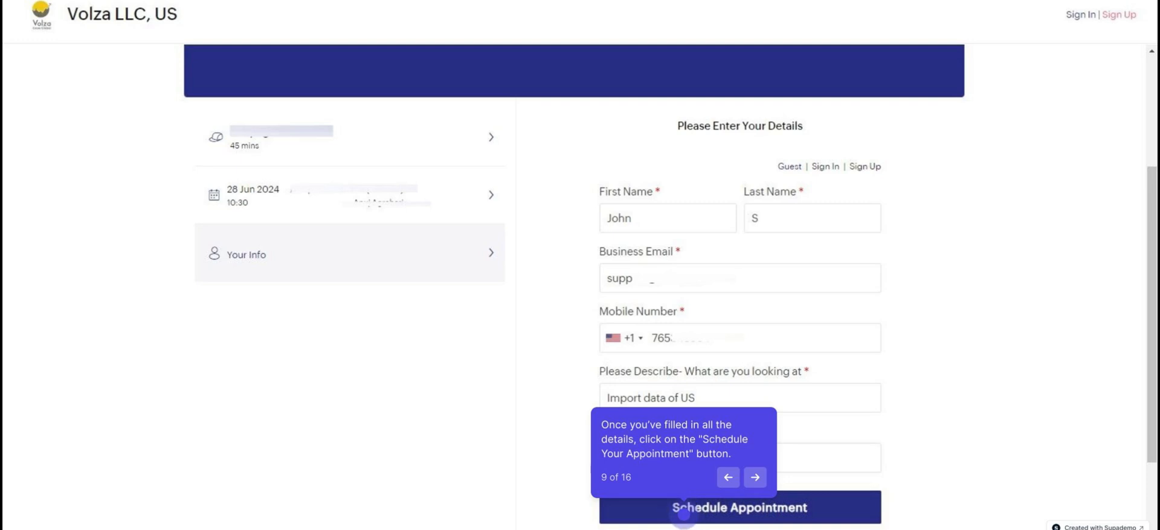
{"action": "left_click", "coordinate": [739, 508]}
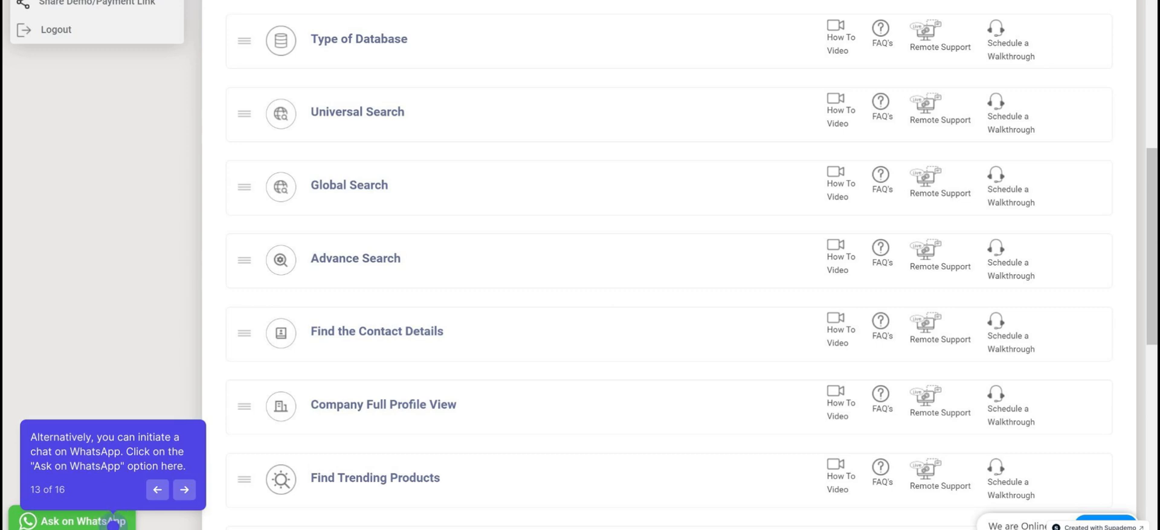
Start an Ask on WhatsApp chat and continue into the Volza LLC support conversation
{"action": "left_click", "coordinate": [184, 490]}
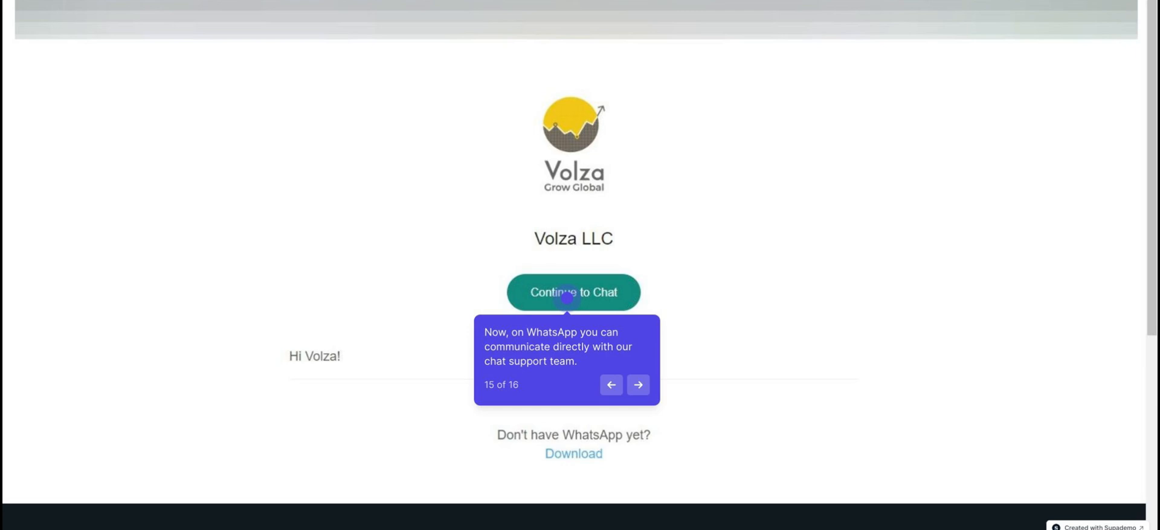
{"action": "left_click", "coordinate": [573, 292]}
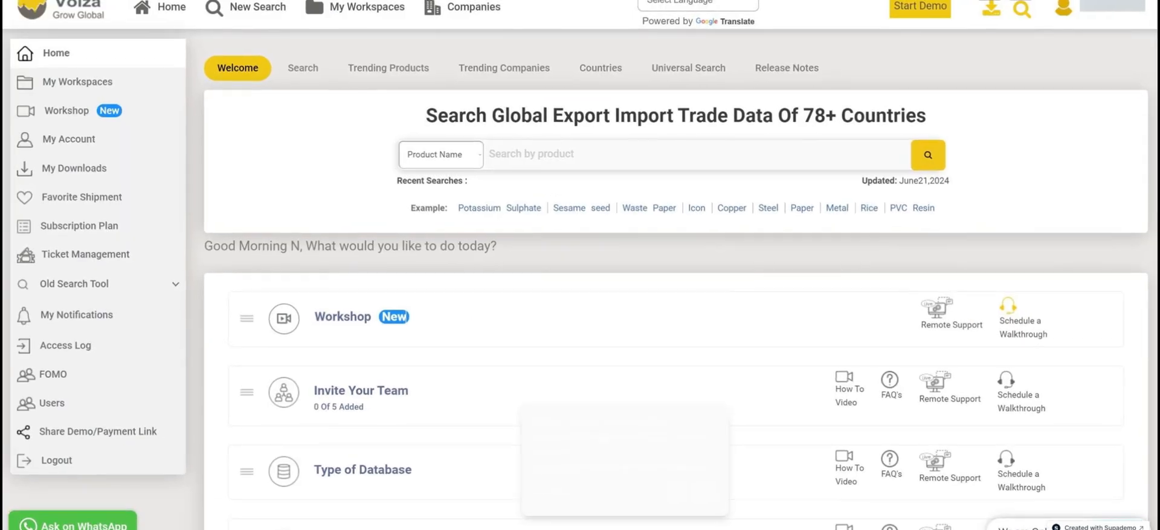